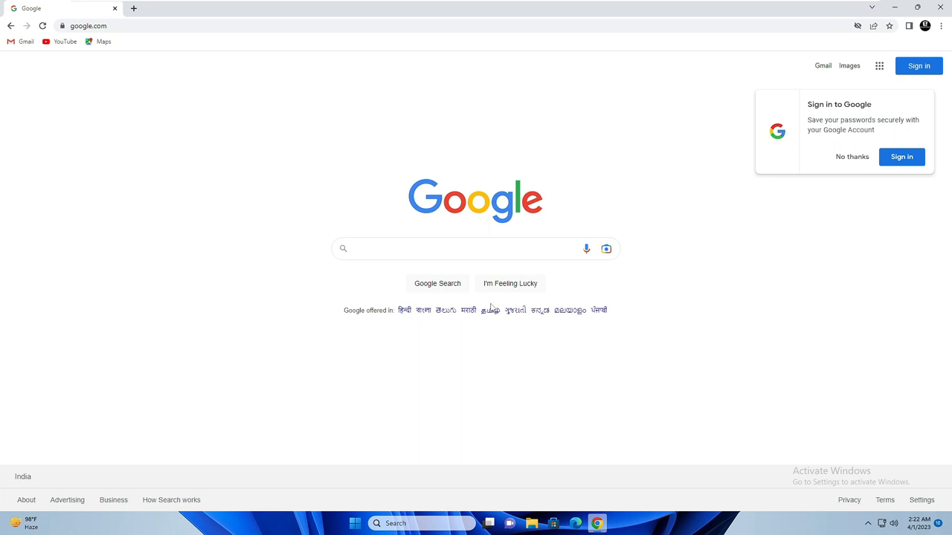
{"action": "mouse_move", "coordinate": [901, 156]}
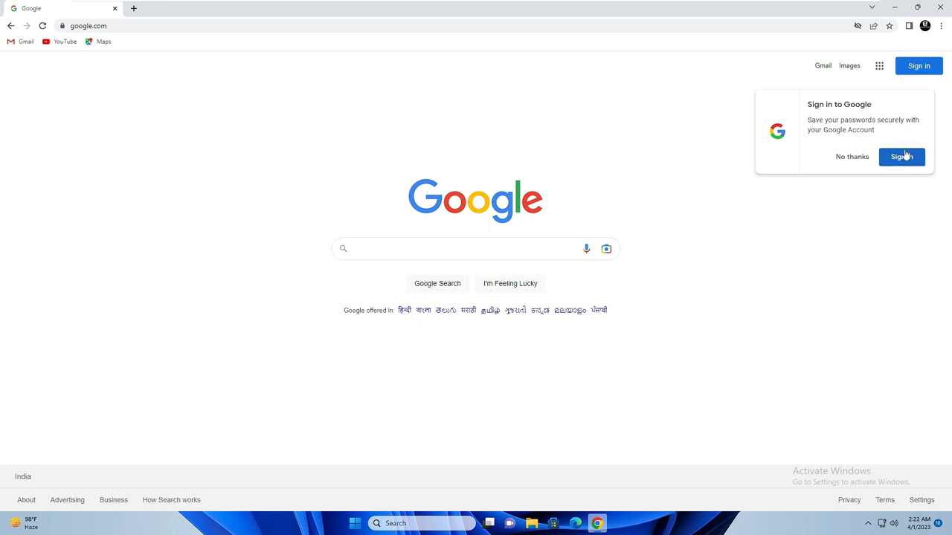
{"action": "mouse_move", "coordinate": [925, 25]}
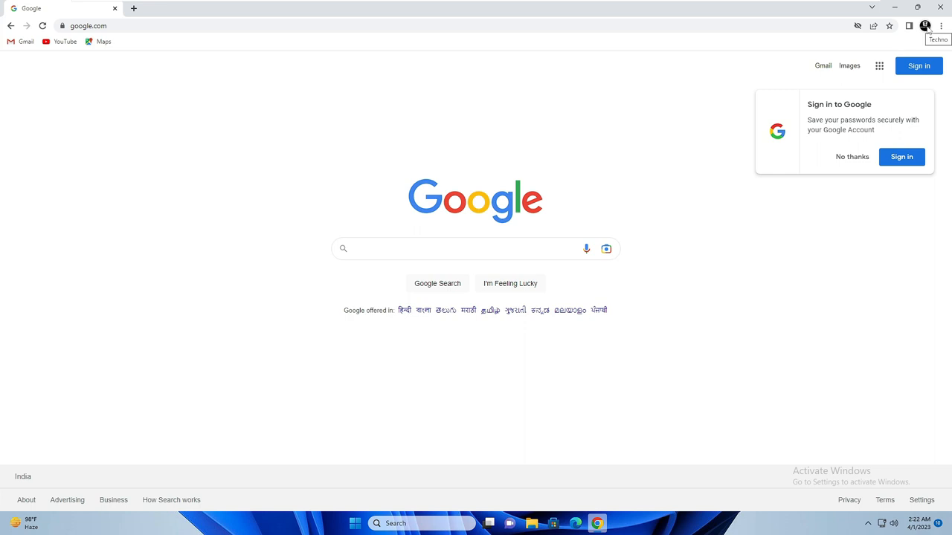
Step: Check the signed-in profile's sync status from the avatar menu
{"action": "left_click", "coordinate": [925, 26]}
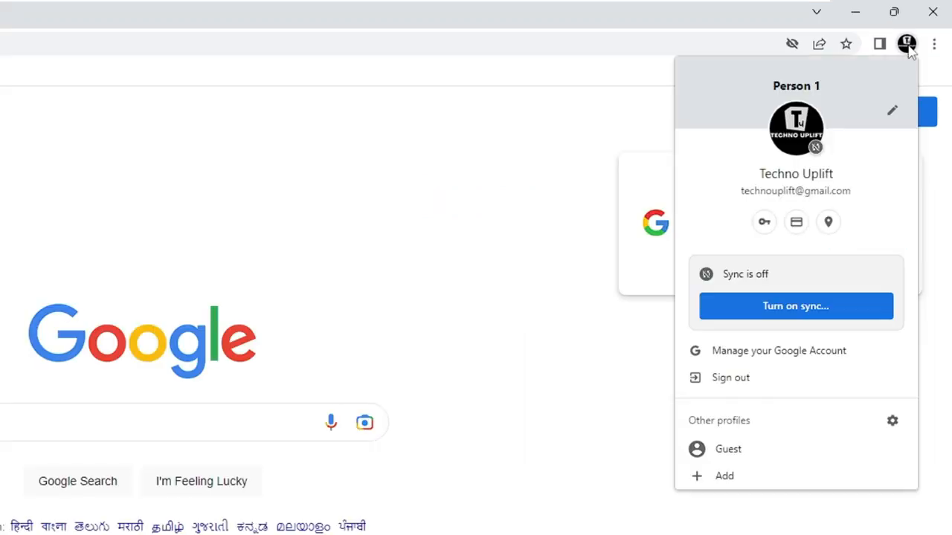
{"action": "mouse_move", "coordinate": [794, 306]}
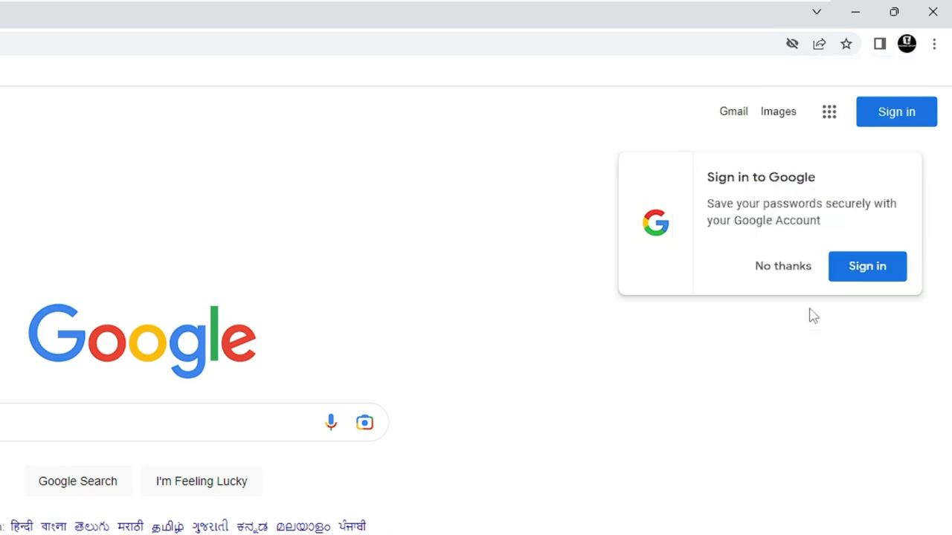
{"action": "left_click", "coordinate": [906, 43]}
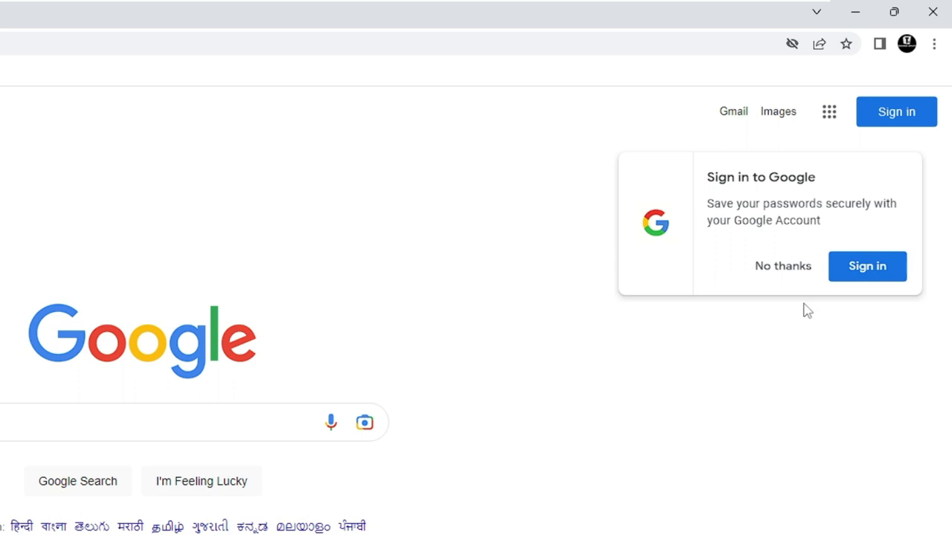
{"action": "mouse_move", "coordinate": [907, 53]}
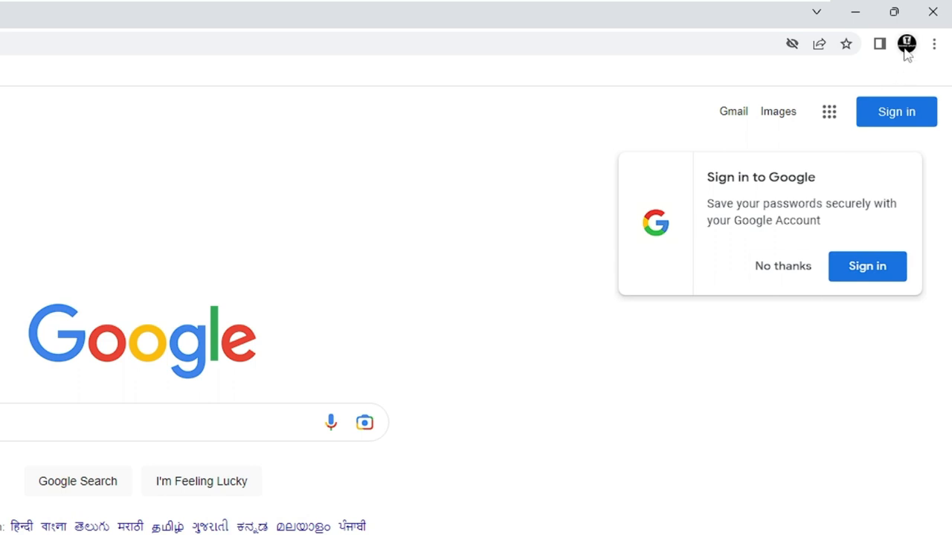
{"action": "left_click", "coordinate": [907, 43]}
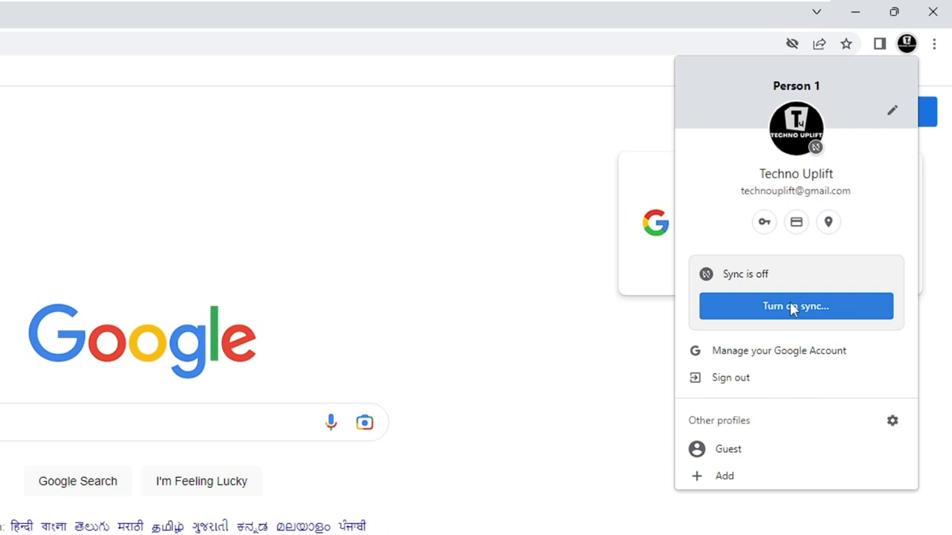
{"action": "mouse_move", "coordinate": [772, 306]}
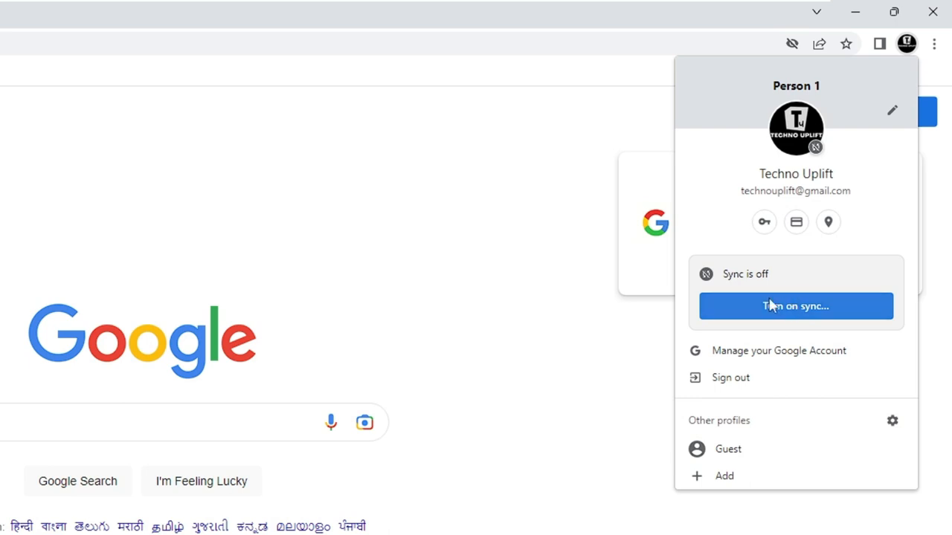
{"action": "mouse_move", "coordinate": [601, 271]}
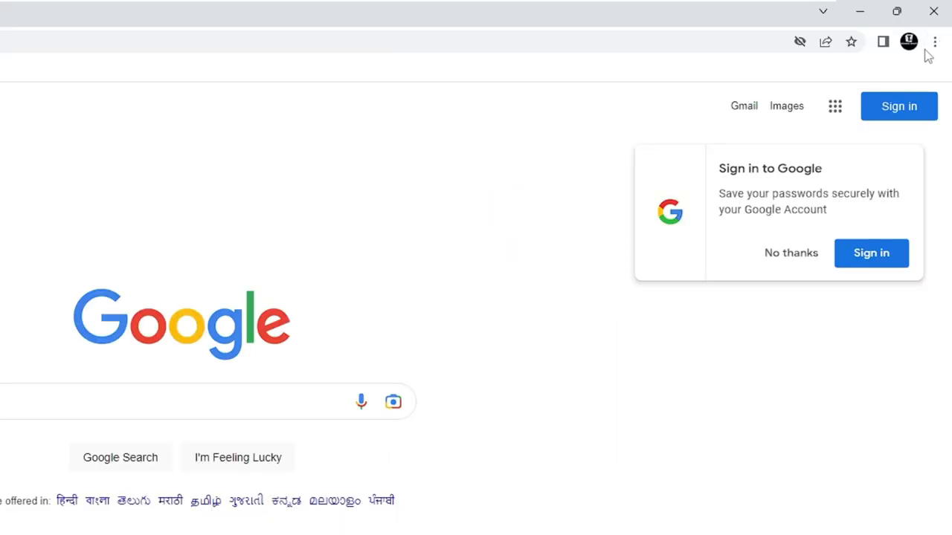
Step: Go to Settings > Privacy and security from the browser's main menu
{"action": "left_click", "coordinate": [934, 41]}
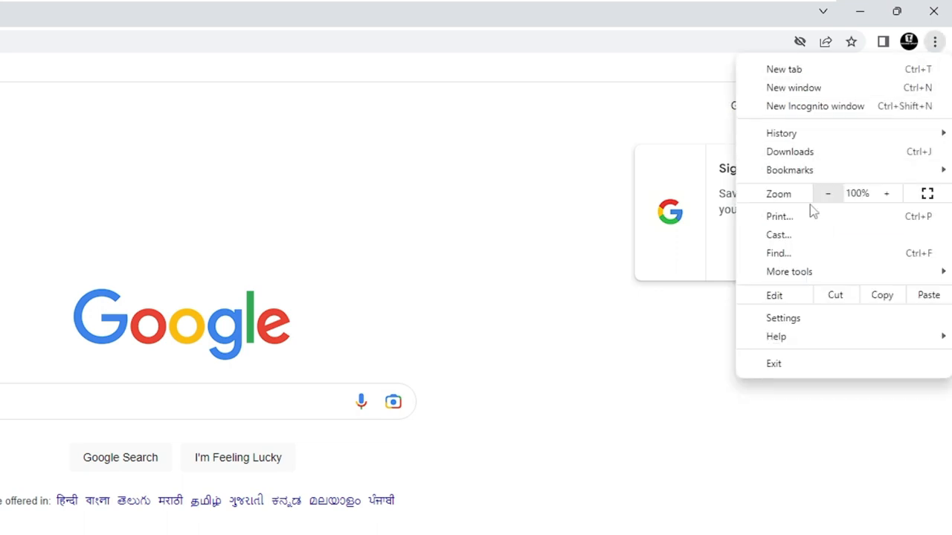
{"action": "left_click", "coordinate": [782, 318]}
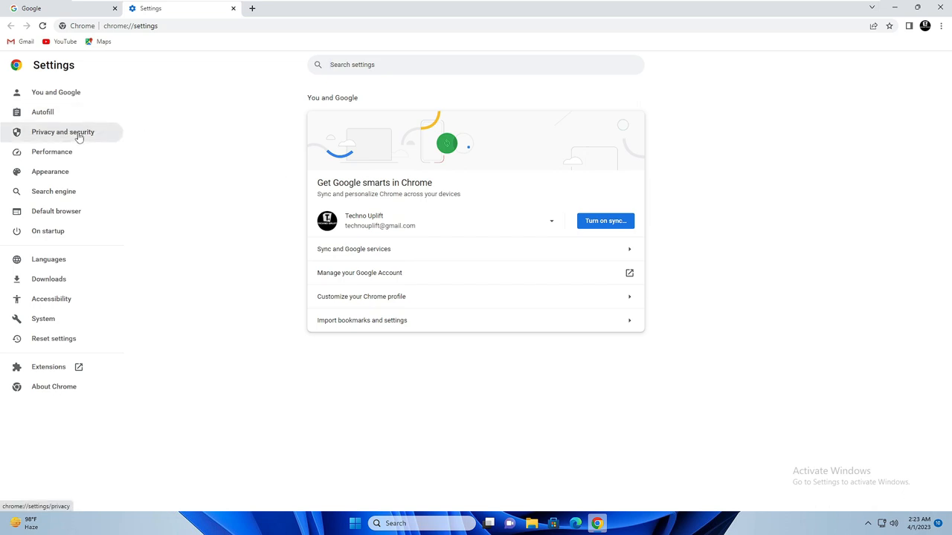
{"action": "left_click", "coordinate": [63, 131]}
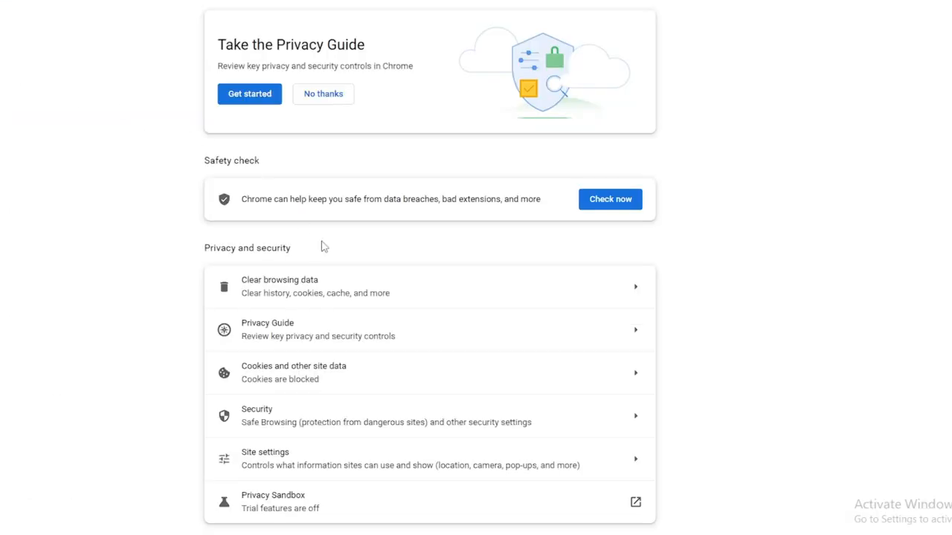
{"action": "mouse_move", "coordinate": [339, 379]}
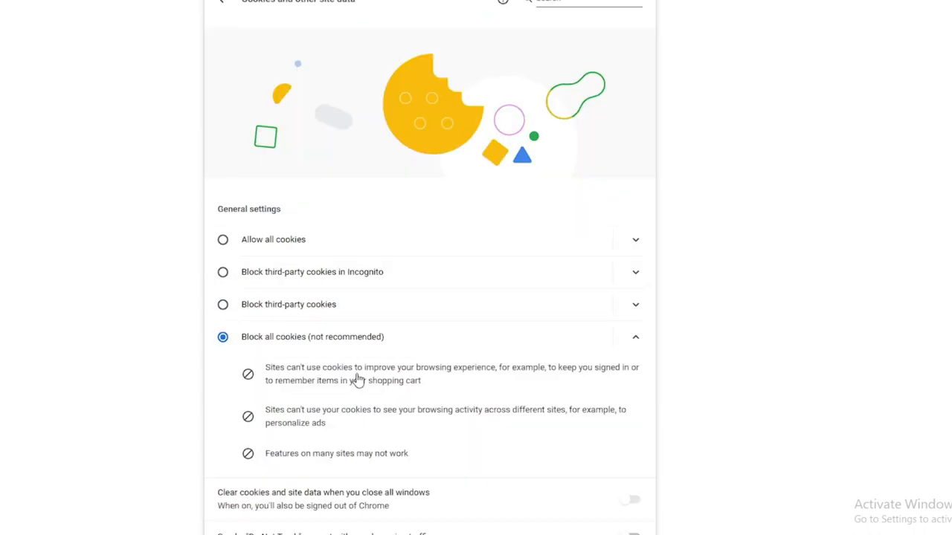
Step: Select 'Allow all cookies' and move down to the custom site lists
{"action": "scroll", "scroll_direction": "down", "scroll_amount": 3}
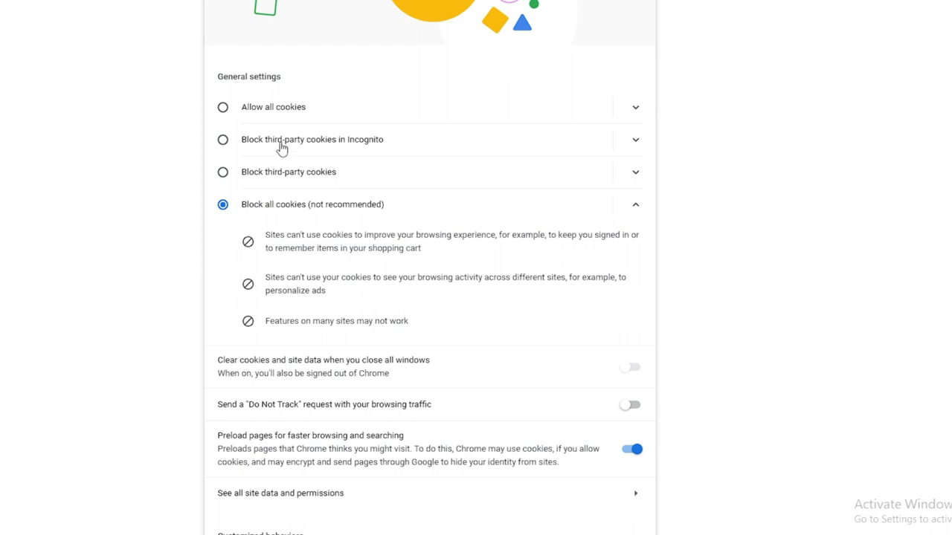
{"action": "mouse_move", "coordinate": [255, 95]}
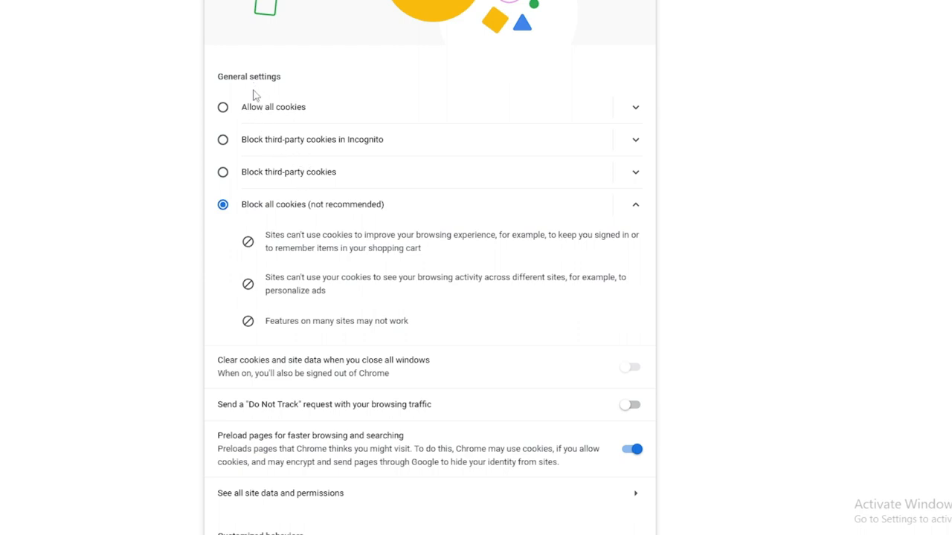
{"action": "mouse_move", "coordinate": [255, 124]}
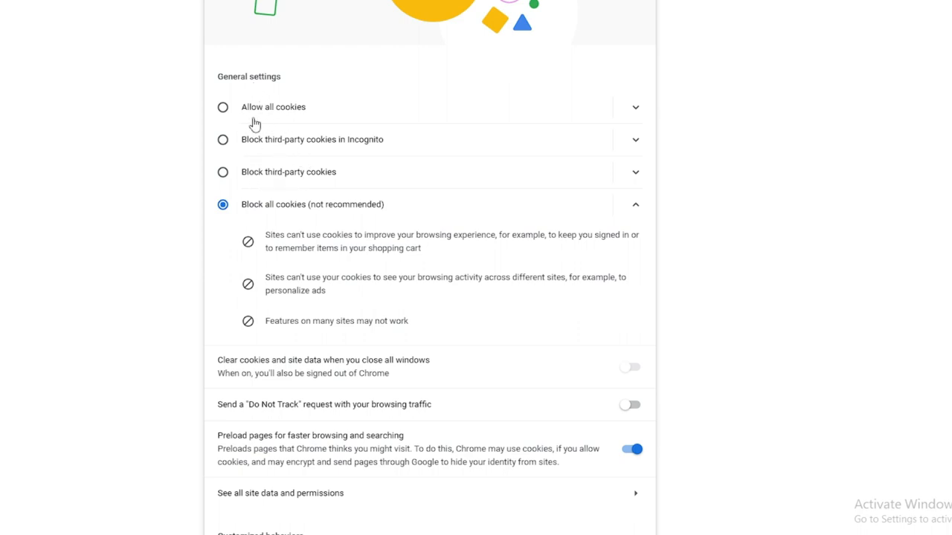
{"action": "left_click", "coordinate": [223, 107]}
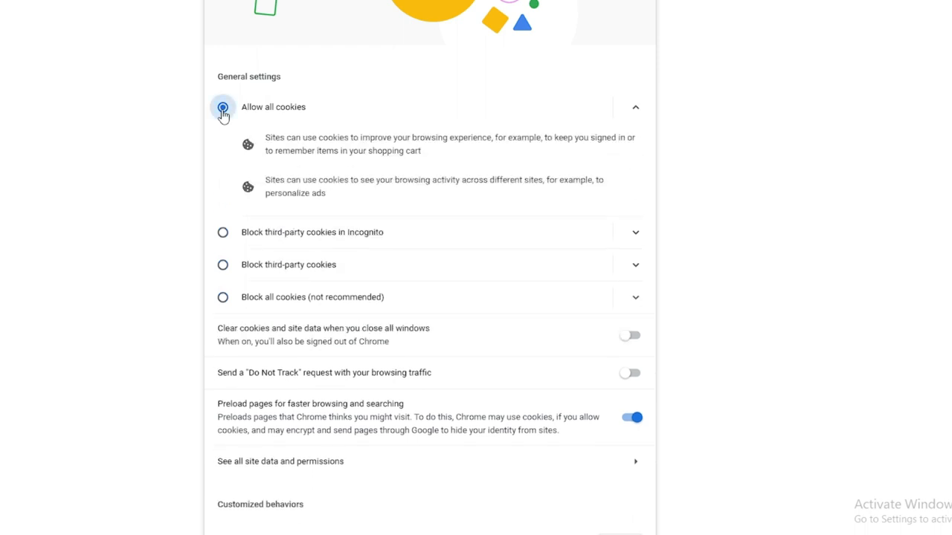
{"action": "left_click", "coordinate": [223, 107]}
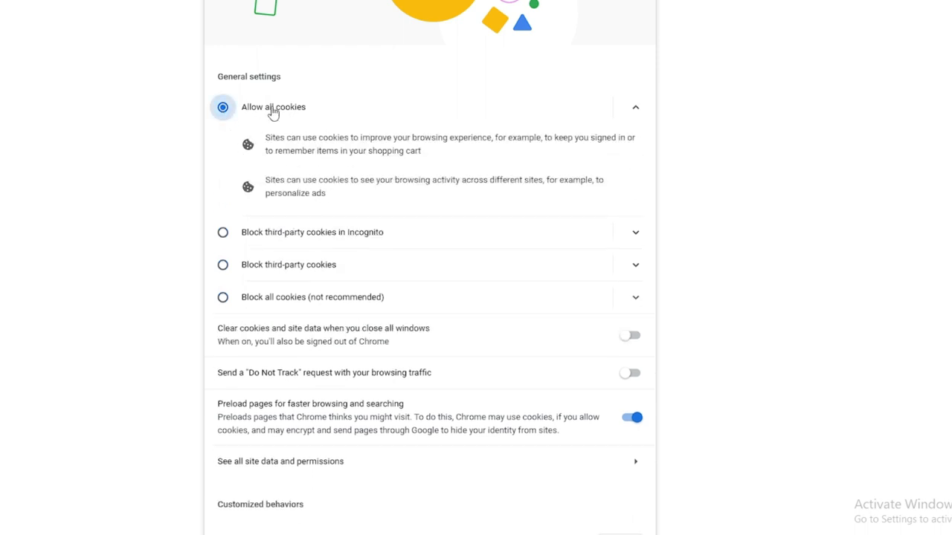
{"action": "scroll", "scroll_direction": "down", "scroll_amount": 3}
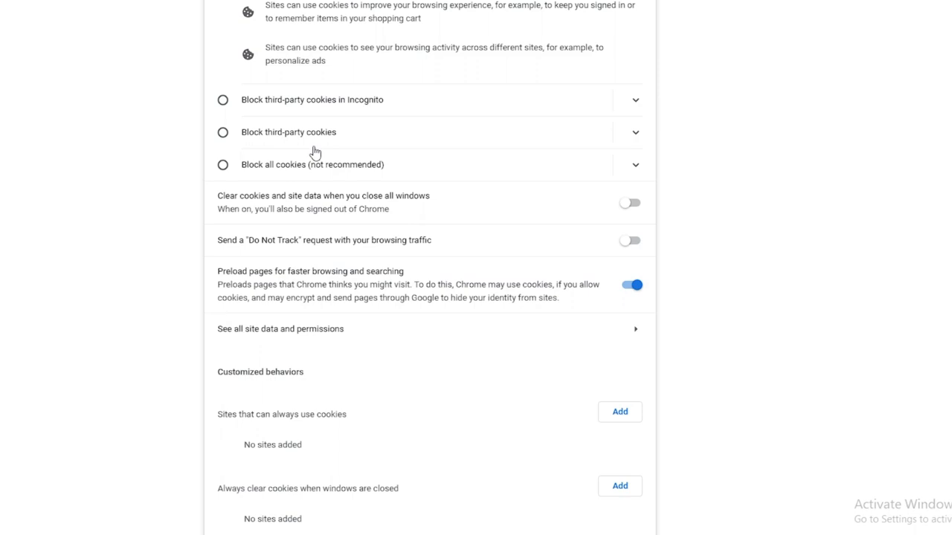
{"action": "mouse_move", "coordinate": [232, 205]}
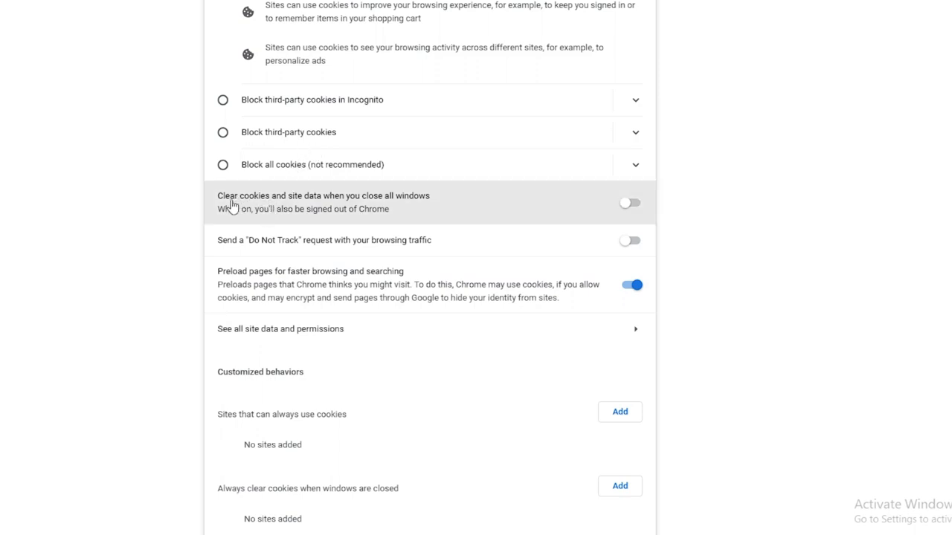
{"action": "mouse_move", "coordinate": [342, 202]}
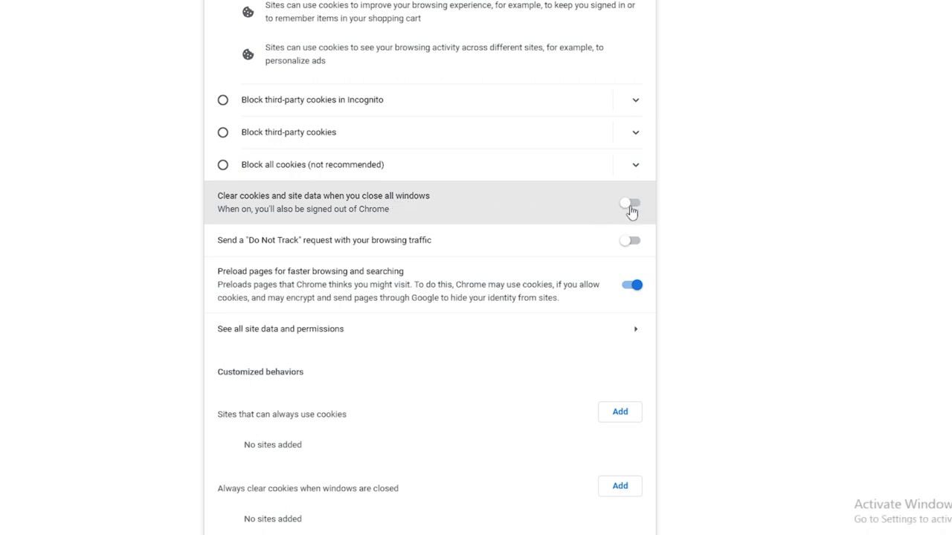
{"action": "mouse_move", "coordinate": [385, 208]}
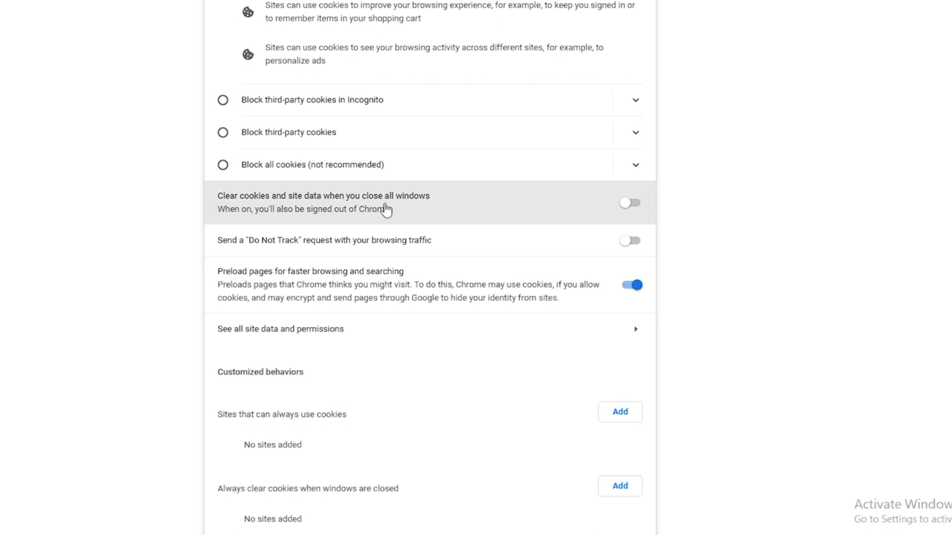
{"action": "scroll", "scroll_direction": "down", "scroll_amount": 3}
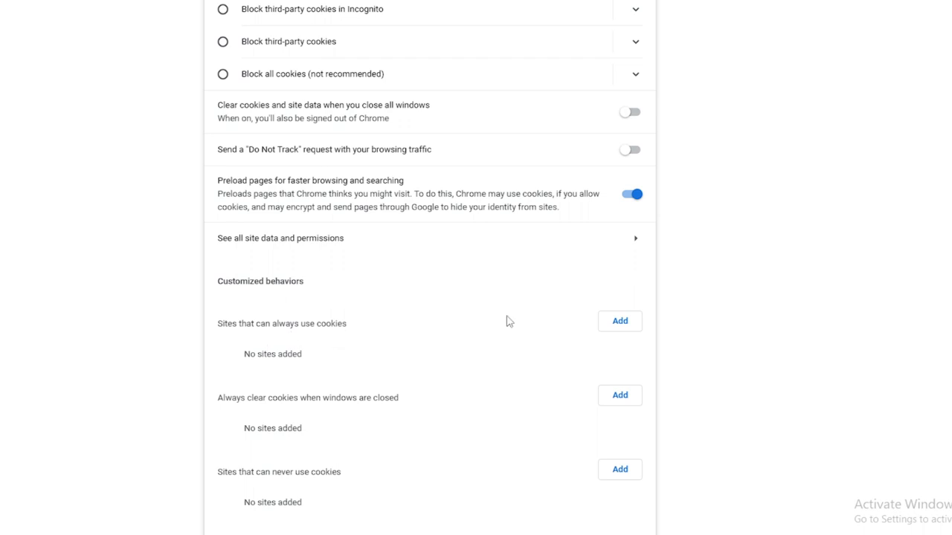
Step: Add accounts.google.com with third-party cookies to the sites that can always use cookies
{"action": "left_click", "coordinate": [619, 321]}
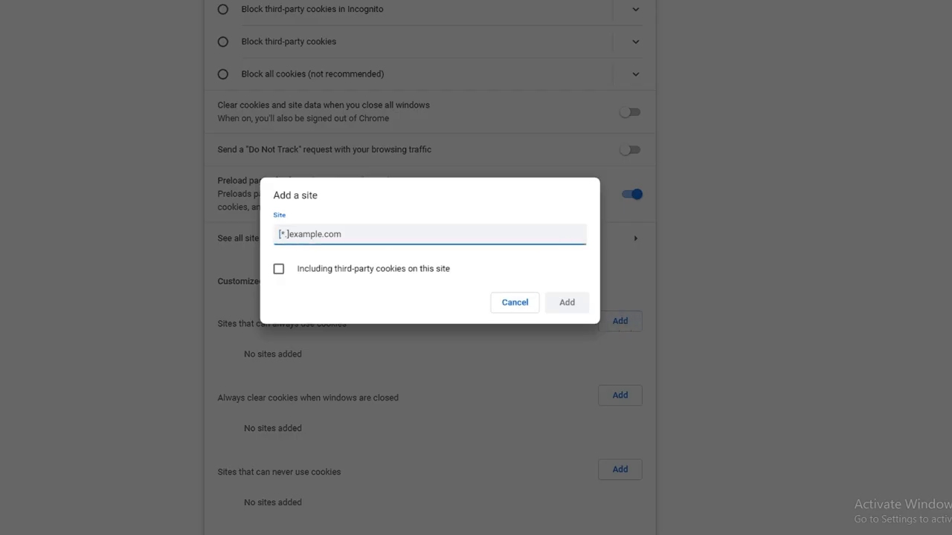
{"action": "type", "text": "accounts.google.com"}
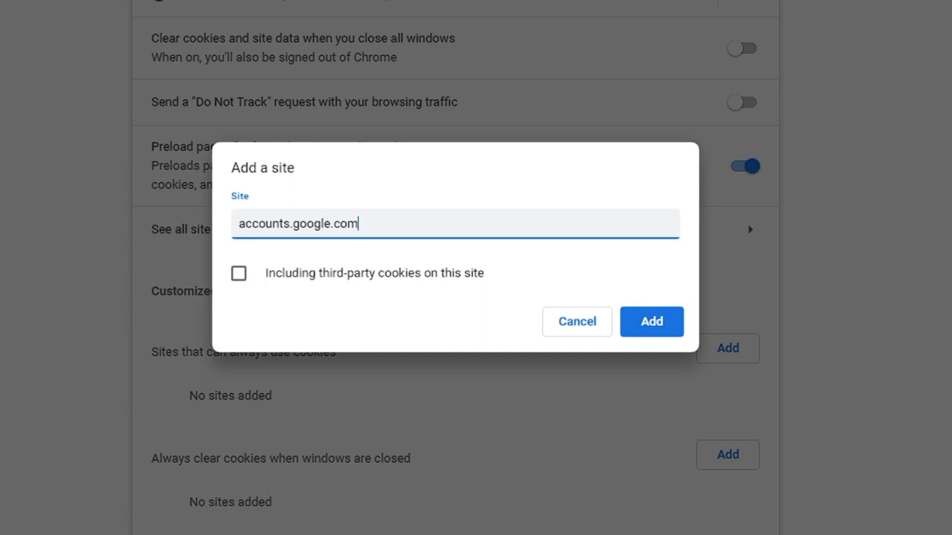
{"action": "left_click", "coordinate": [238, 274]}
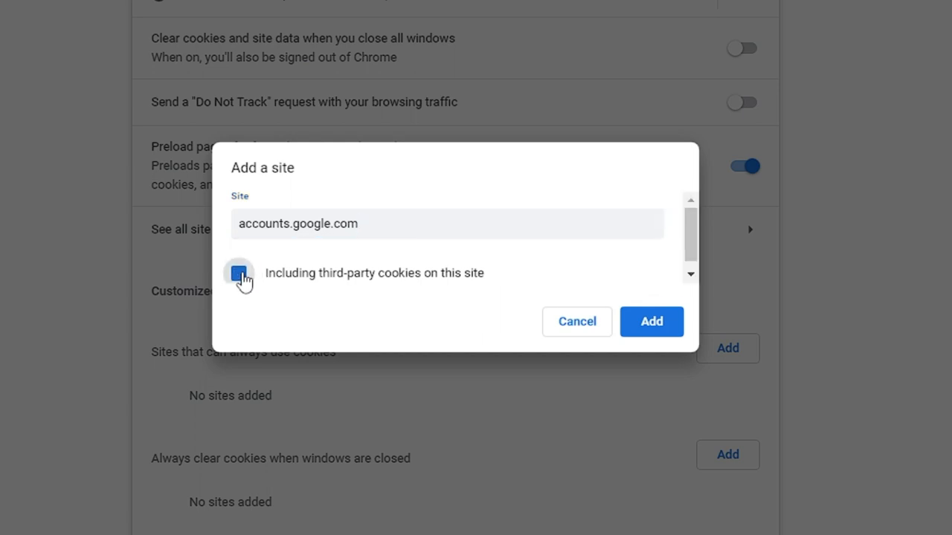
{"action": "left_click", "coordinate": [238, 273]}
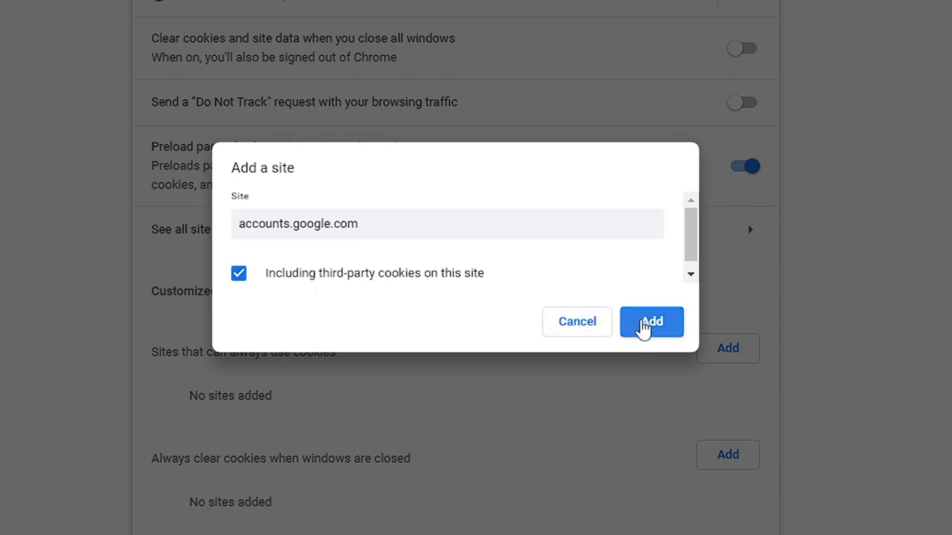
{"action": "left_click", "coordinate": [652, 321]}
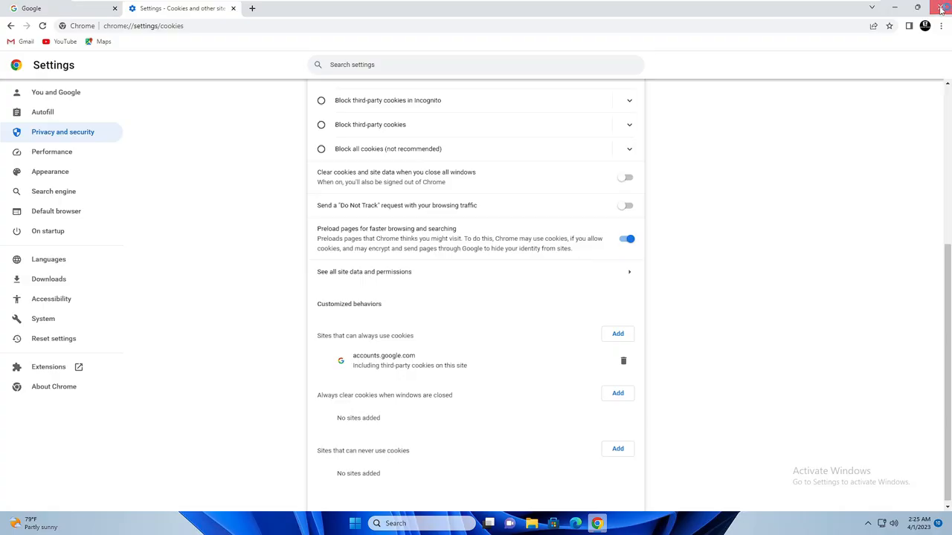
Step: Turn on sync for the profile and show the profile menu confirming Sync is on
{"action": "left_click", "coordinate": [940, 9]}
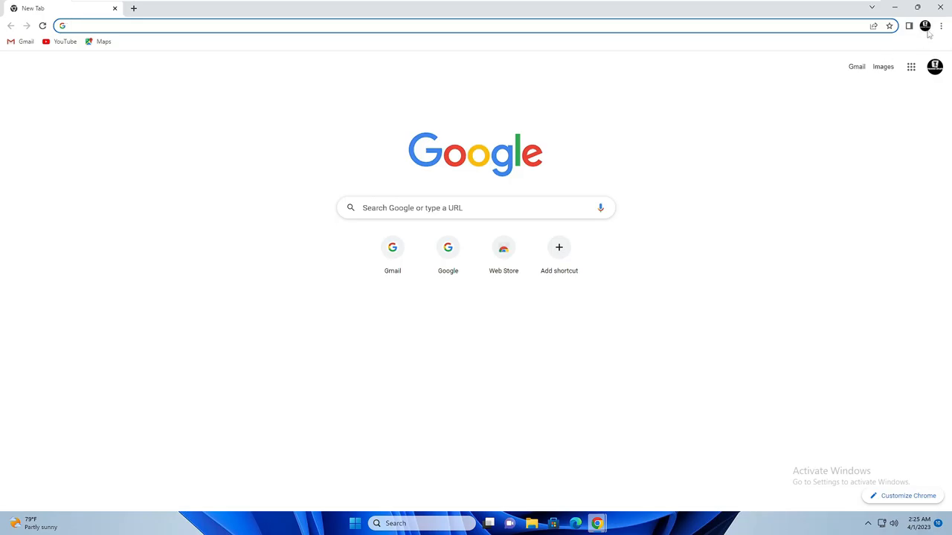
{"action": "left_click", "coordinate": [925, 25]}
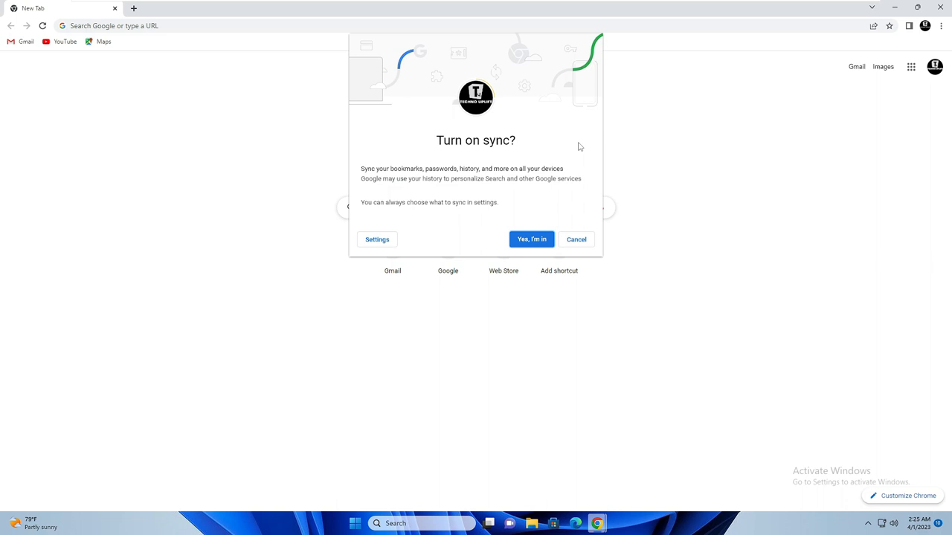
{"action": "mouse_move", "coordinate": [452, 222]}
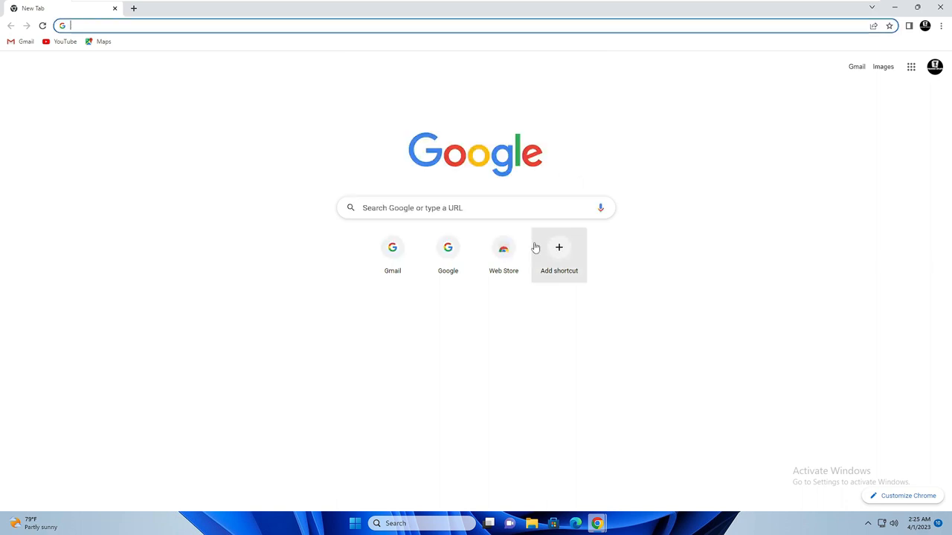
{"action": "mouse_move", "coordinate": [910, 38]}
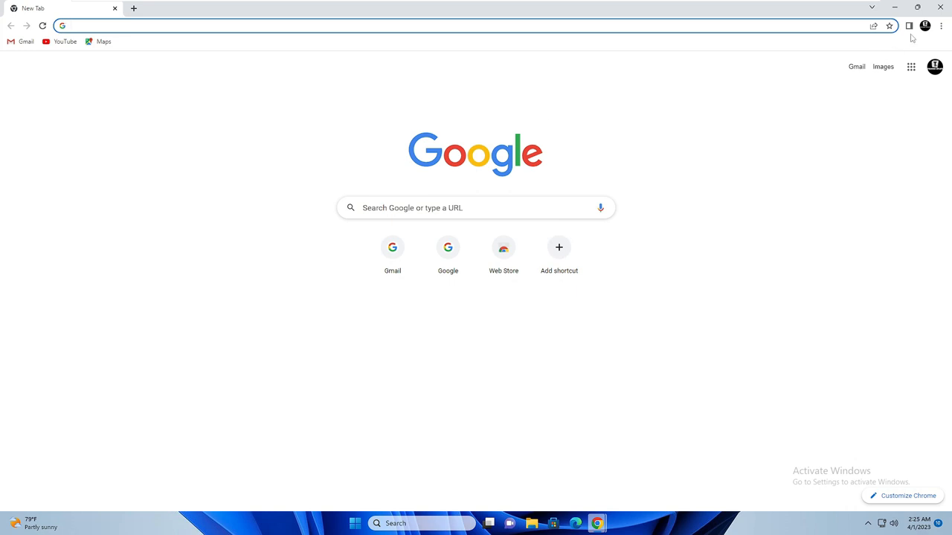
{"action": "left_click", "coordinate": [925, 27]}
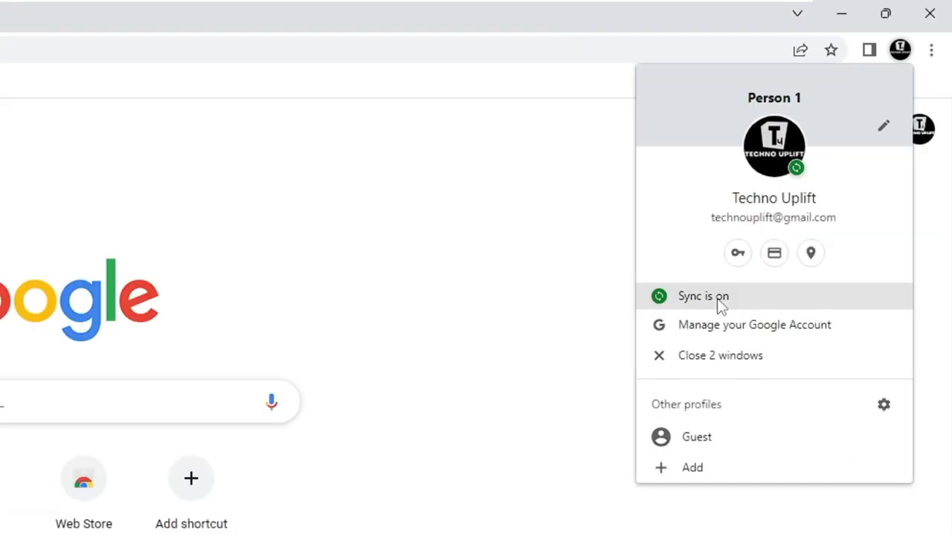
{"action": "mouse_move", "coordinate": [656, 291]}
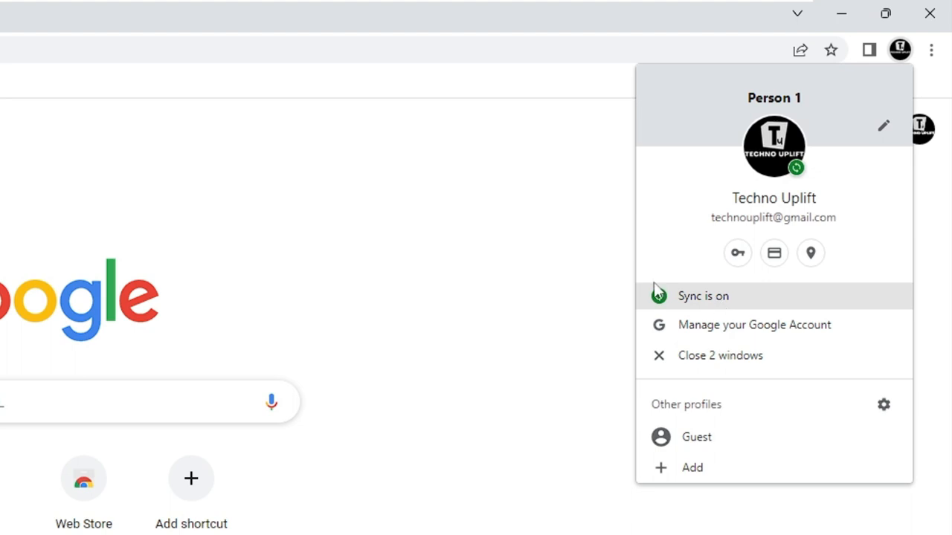
{"action": "mouse_move", "coordinate": [520, 259]}
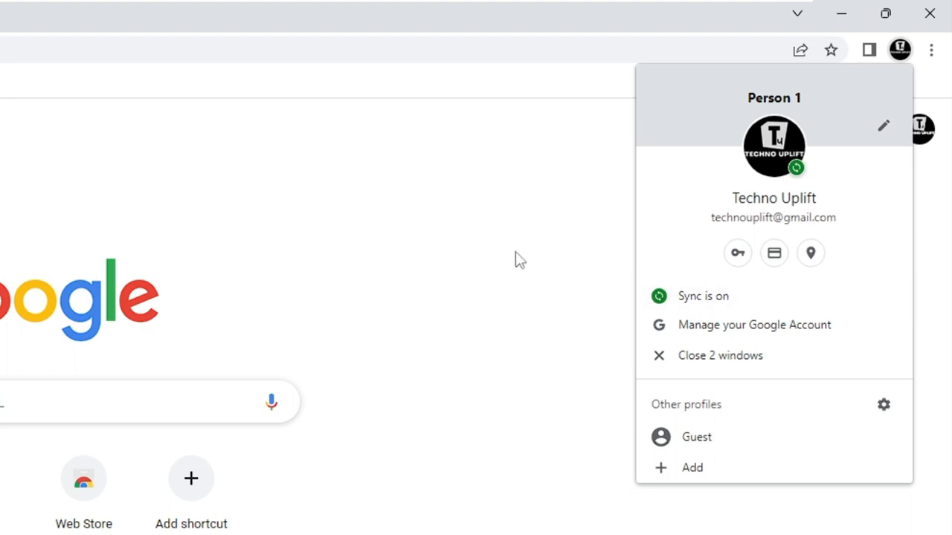